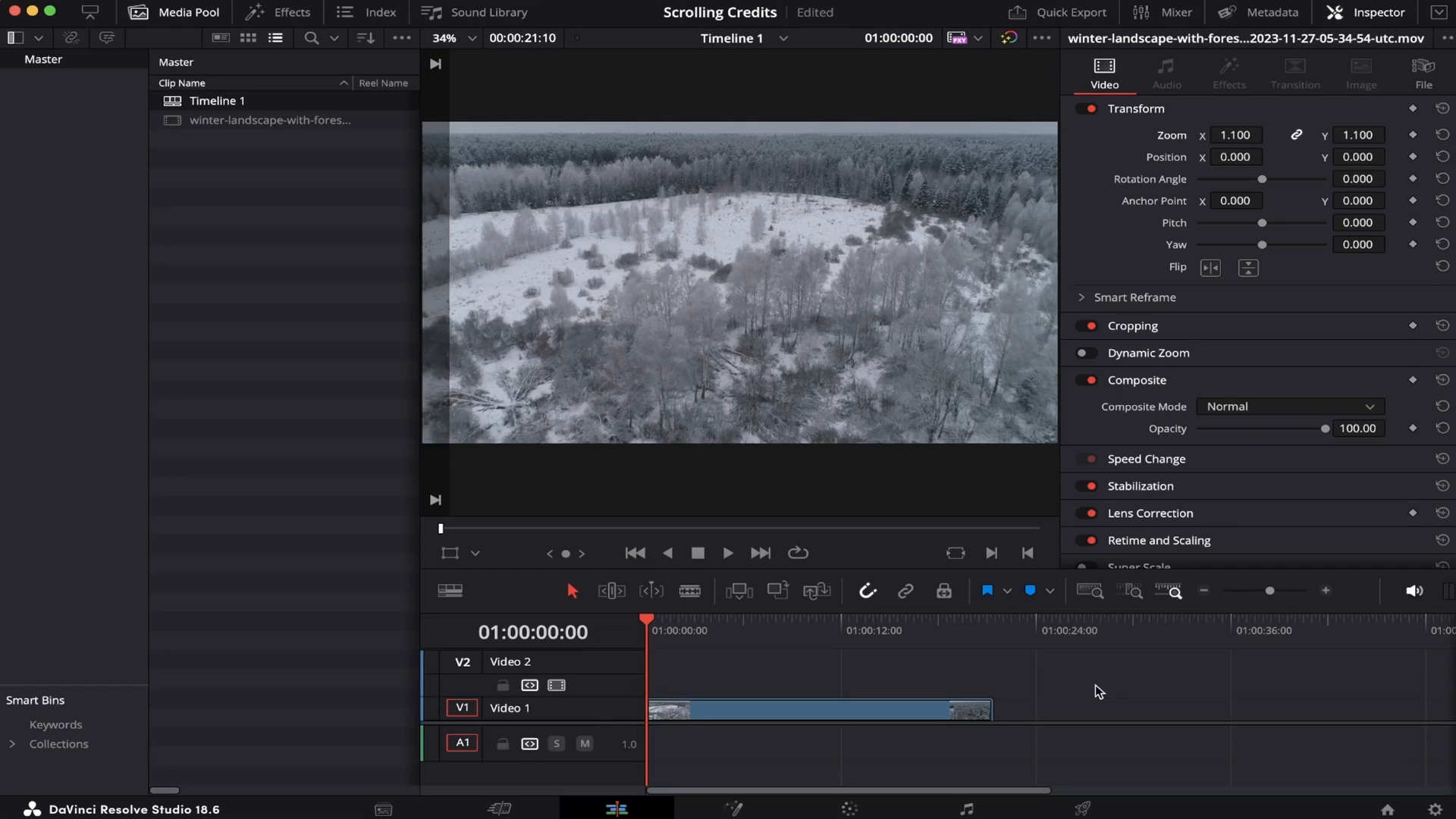
pyautogui.moveTo(748, 664)
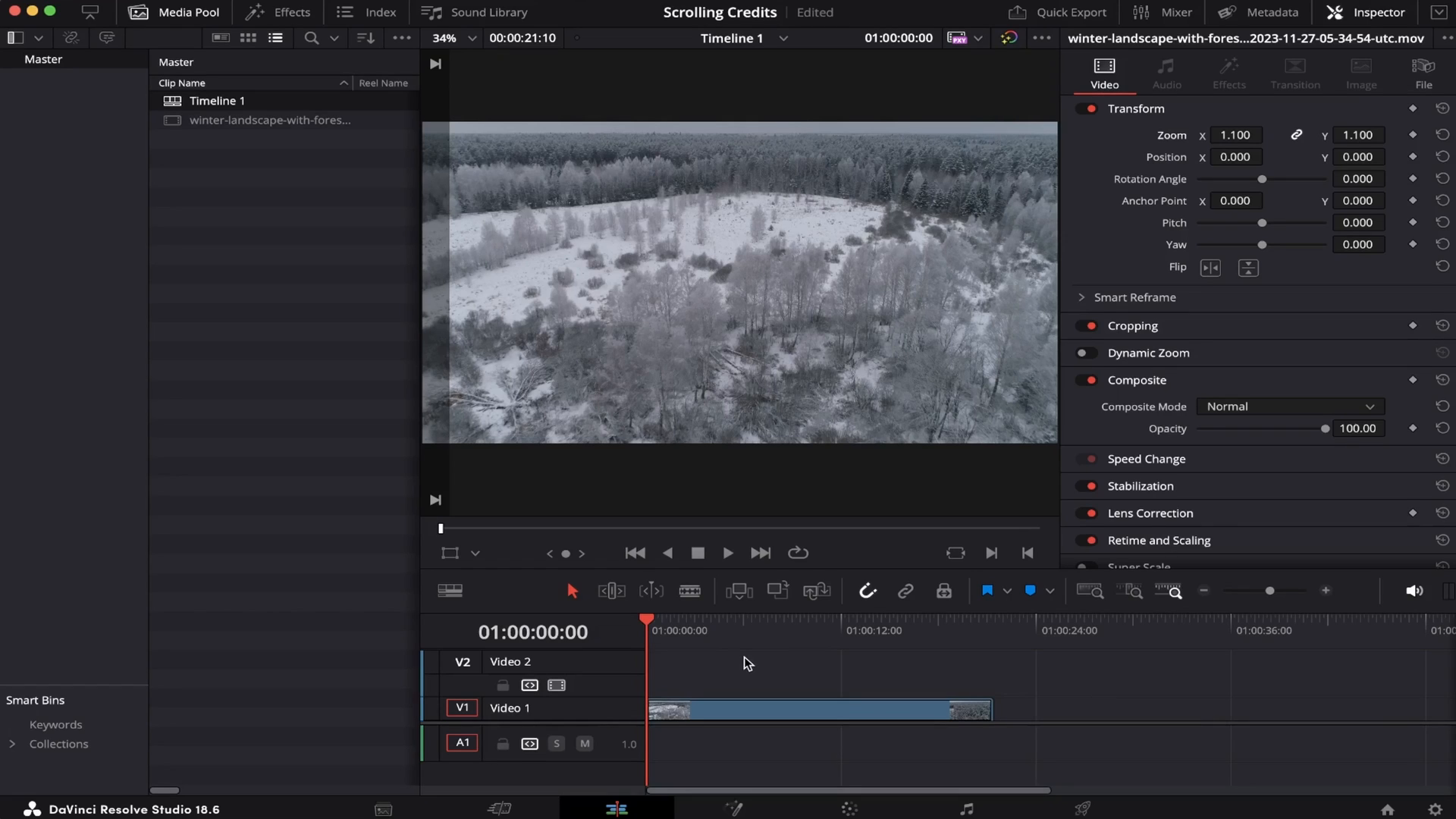
pyautogui.moveTo(1142, 687)
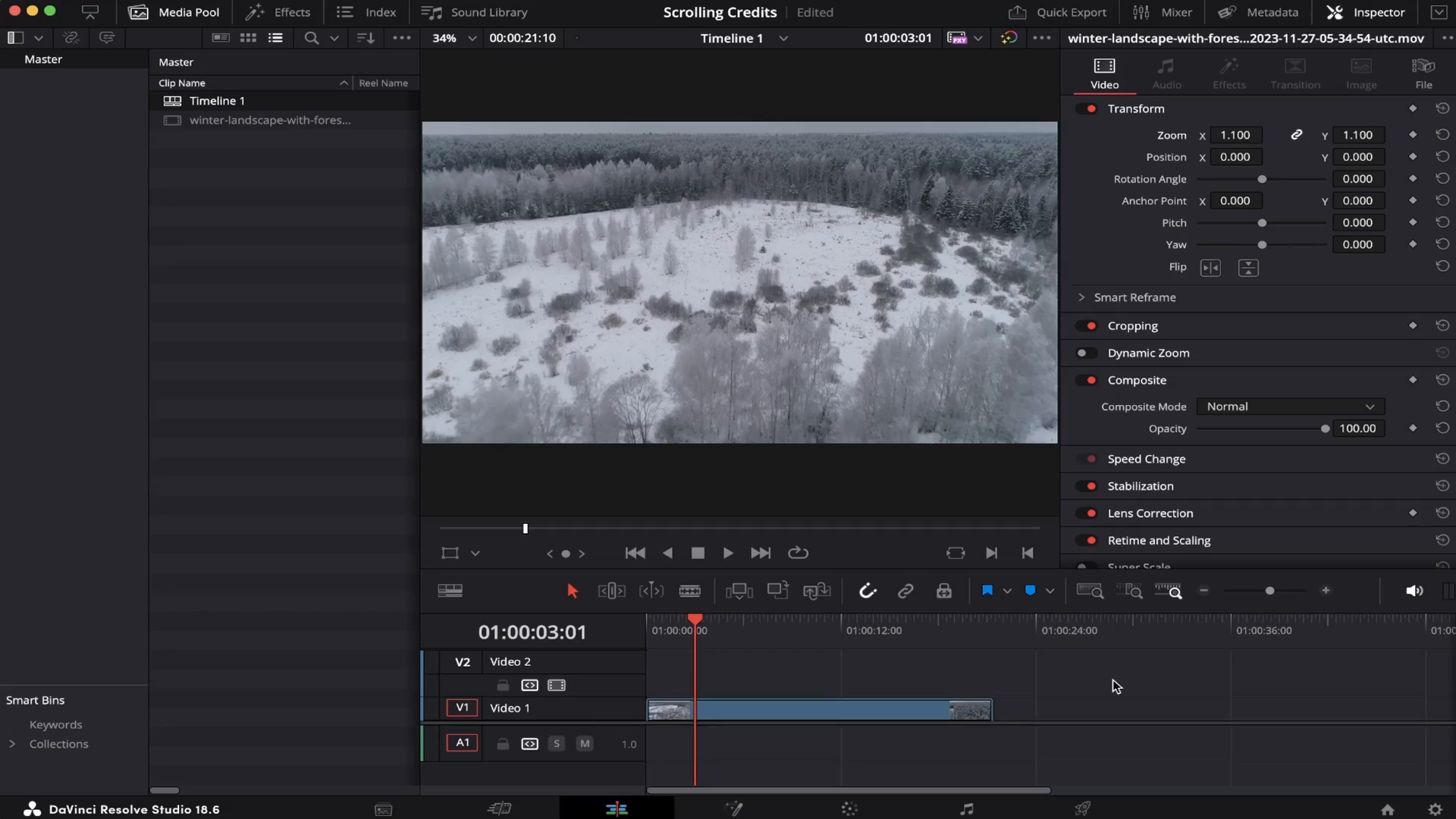
pyautogui.moveTo(1102, 690)
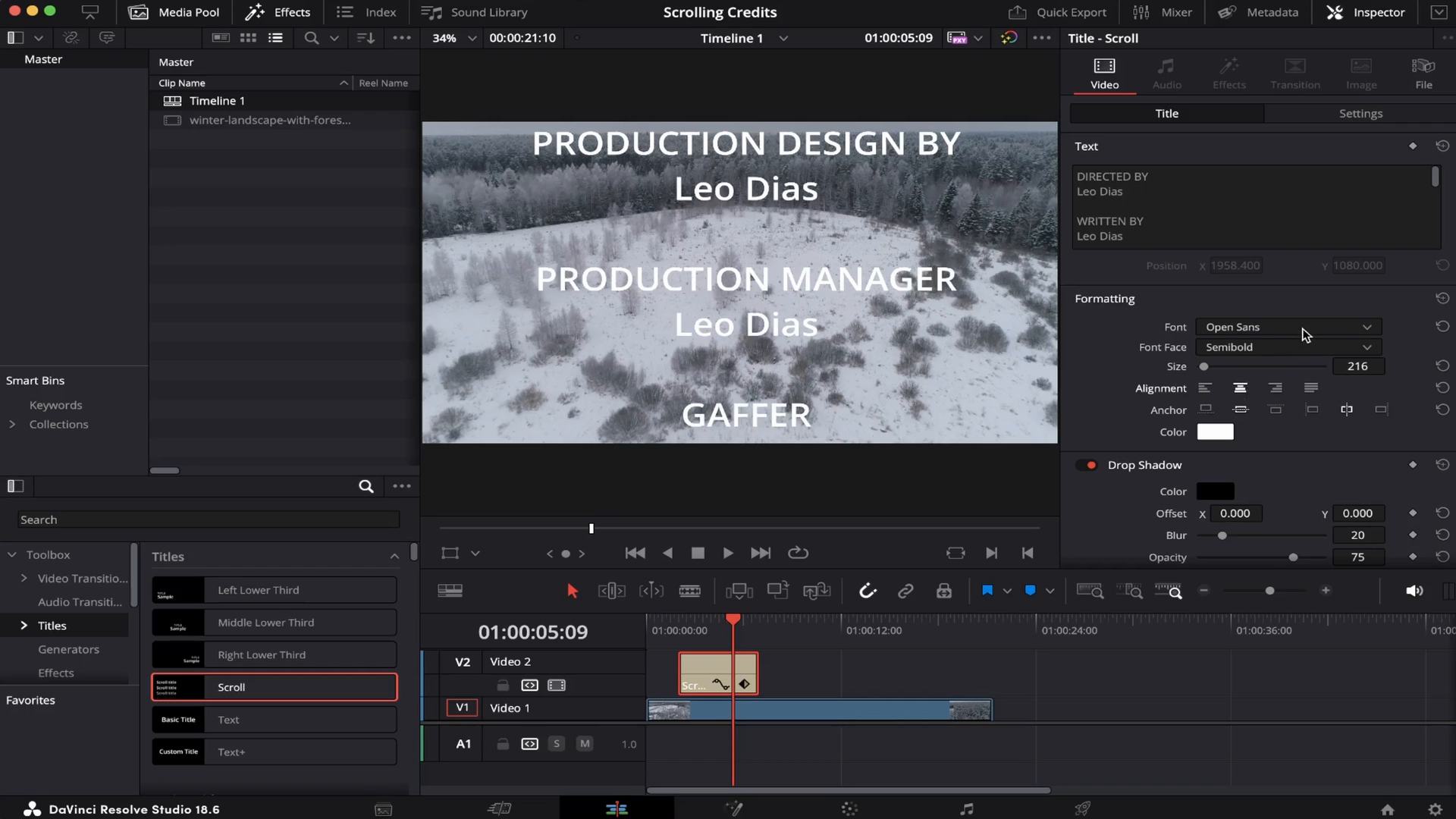
# - Restyle the credits to Montserrat SemiBold, size 88, centered, with a 2px X-offset drop shadow and no background
pyautogui.click(1286, 328)
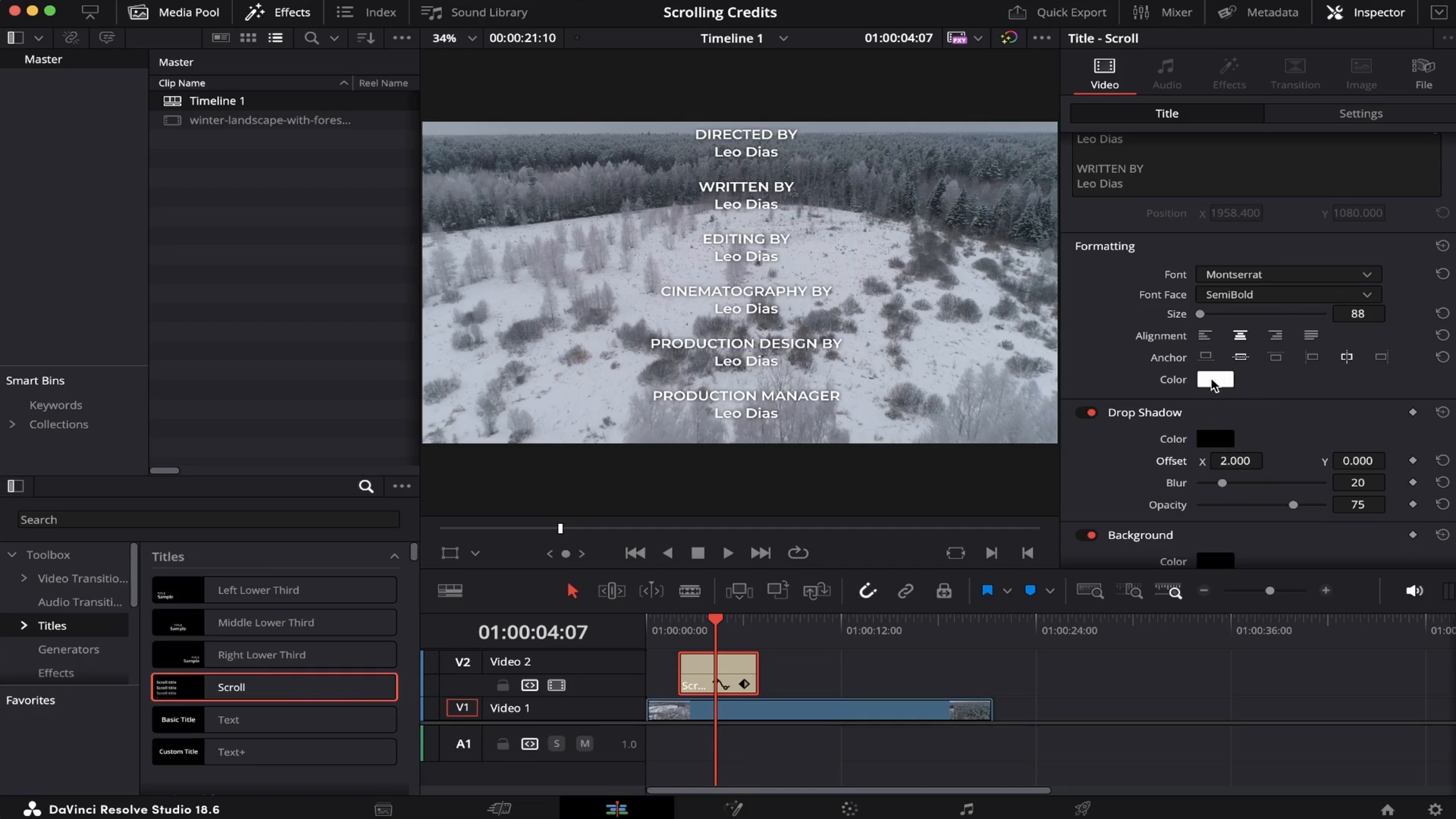
pyautogui.moveTo(1262, 398)
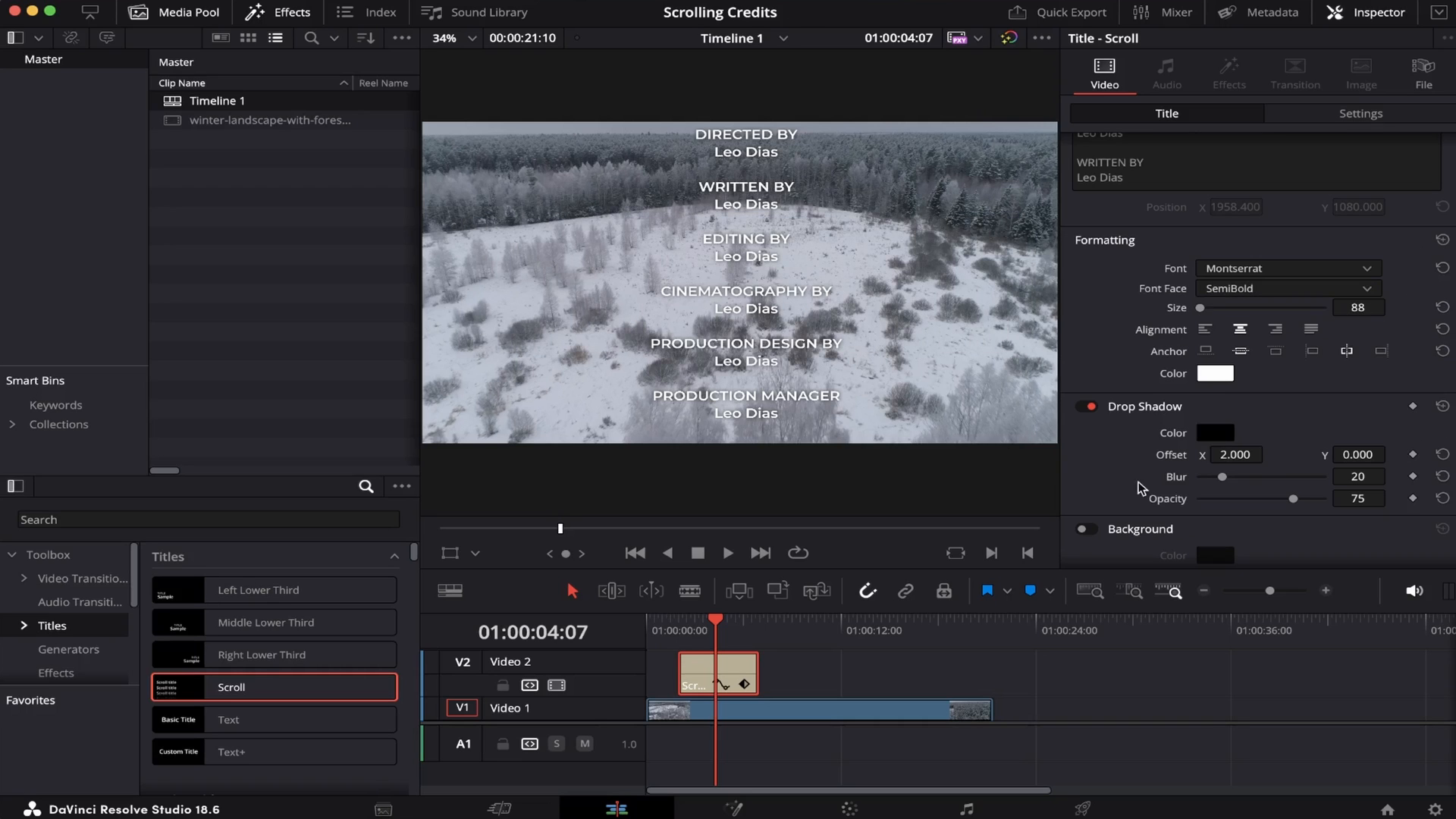
pyautogui.click(713, 629)
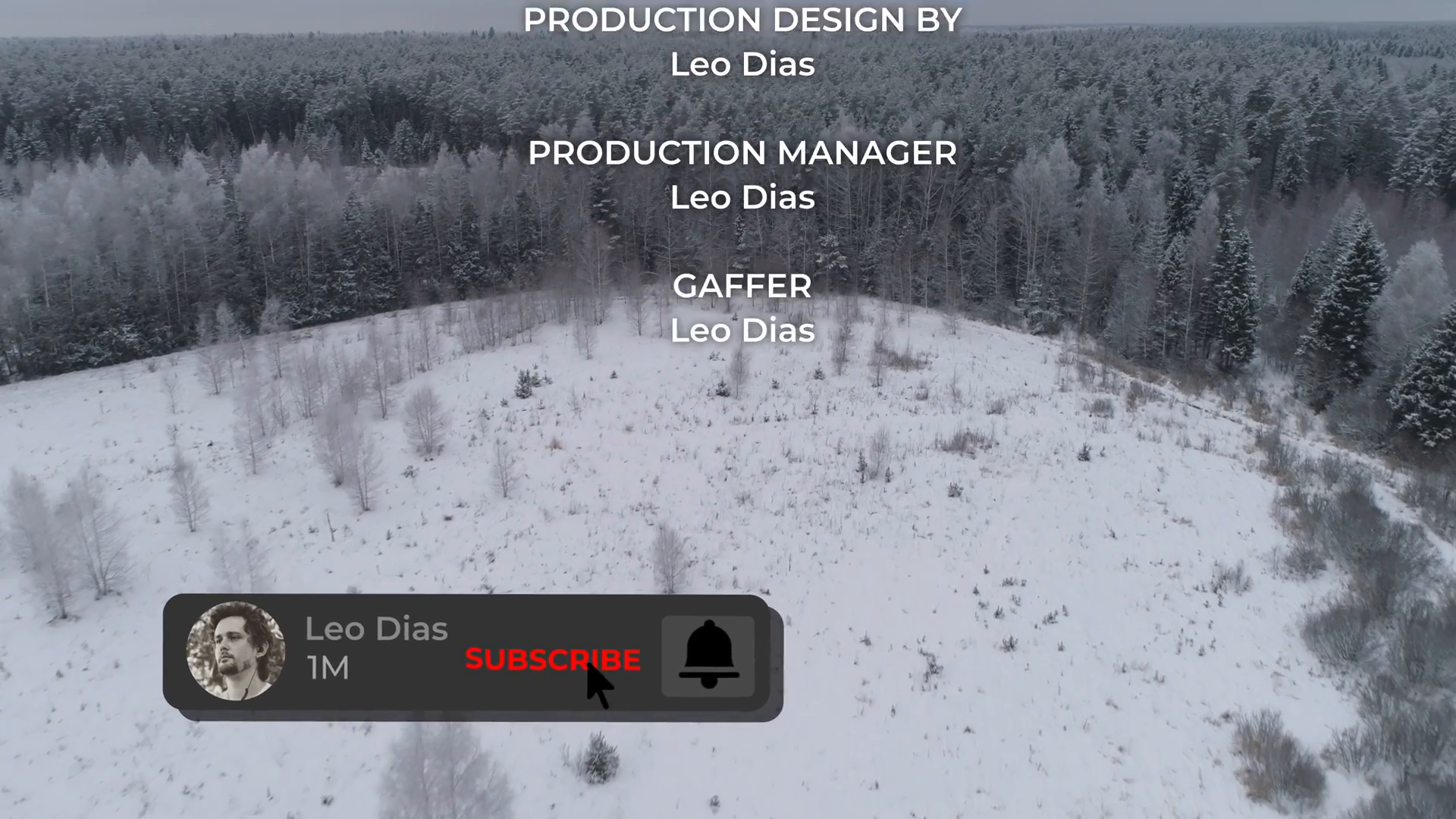
# - Play the scrolling credits full screen over the winter forest footage
pyautogui.click(549, 659)
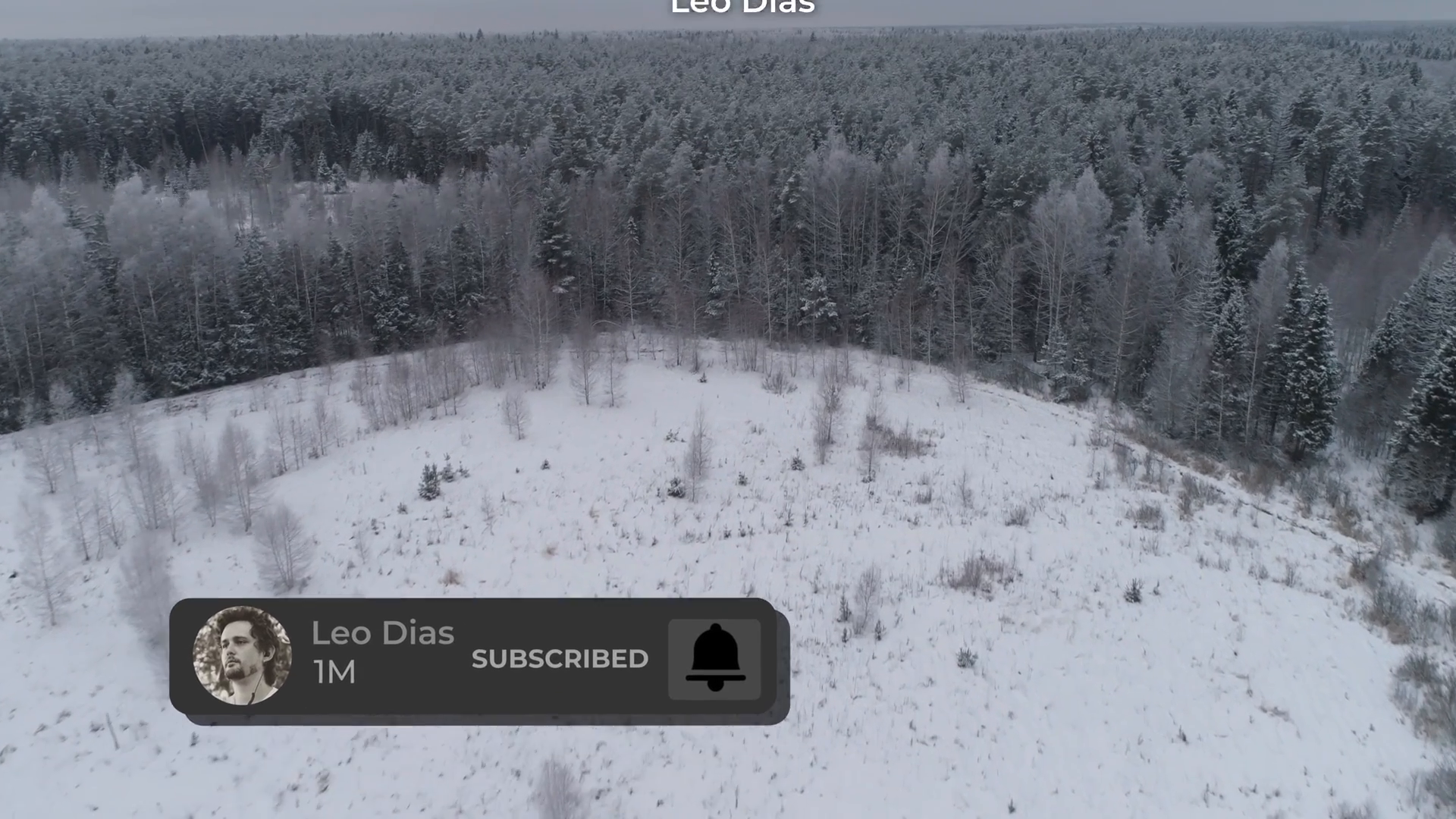